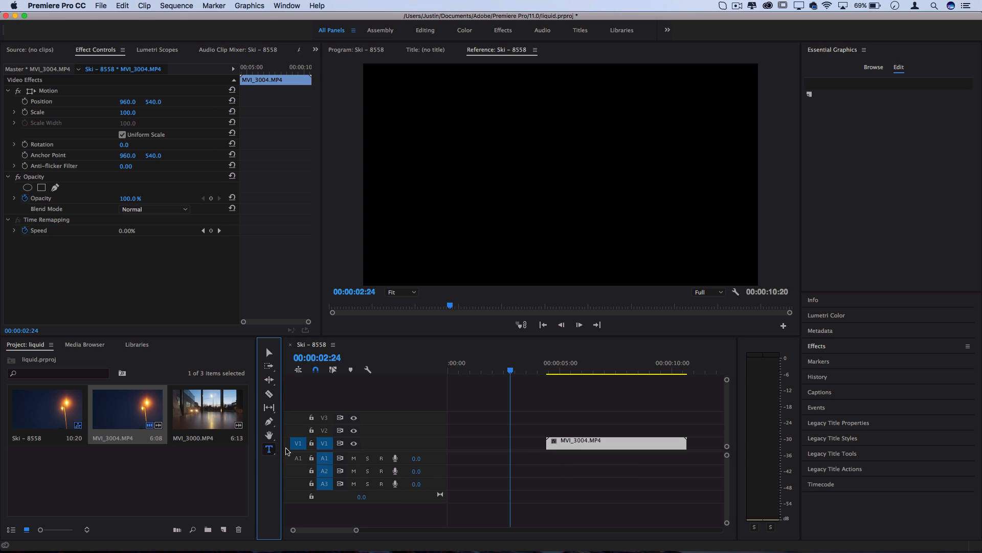
{"action": "mouse_move", "coordinate": [460, 174]}
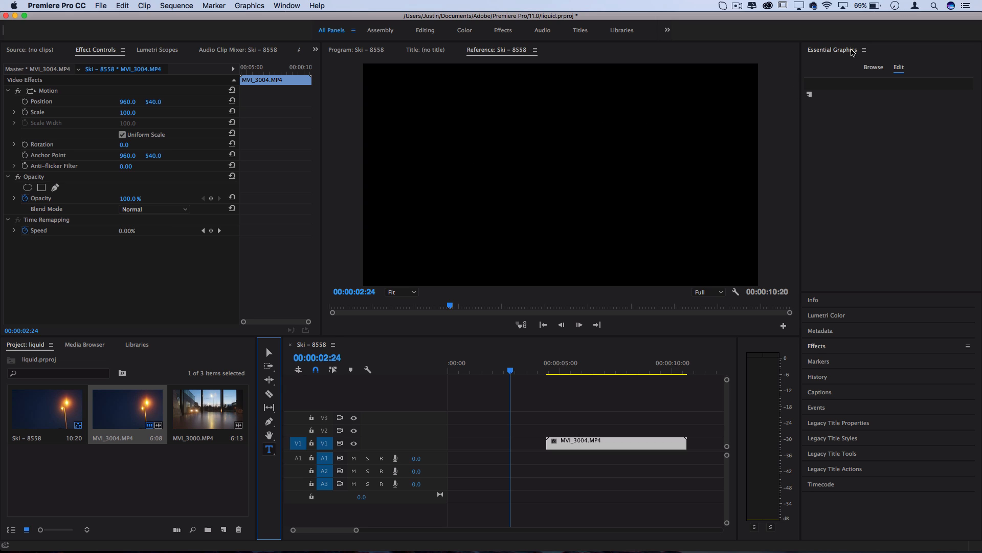
{"action": "mouse_move", "coordinate": [845, 52]}
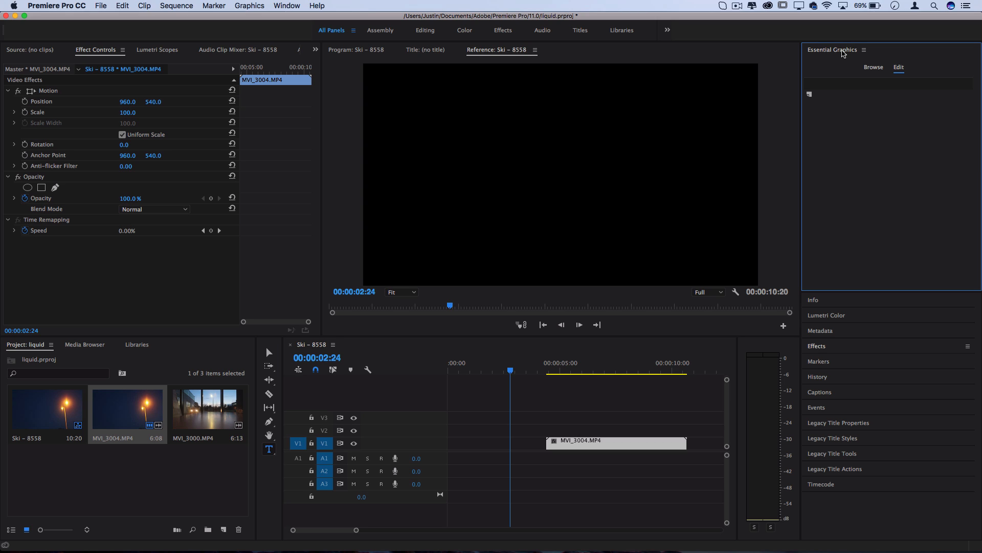
Show the Window menu to confirm Essential Graphics is checked.
{"action": "left_click", "coordinate": [287, 6]}
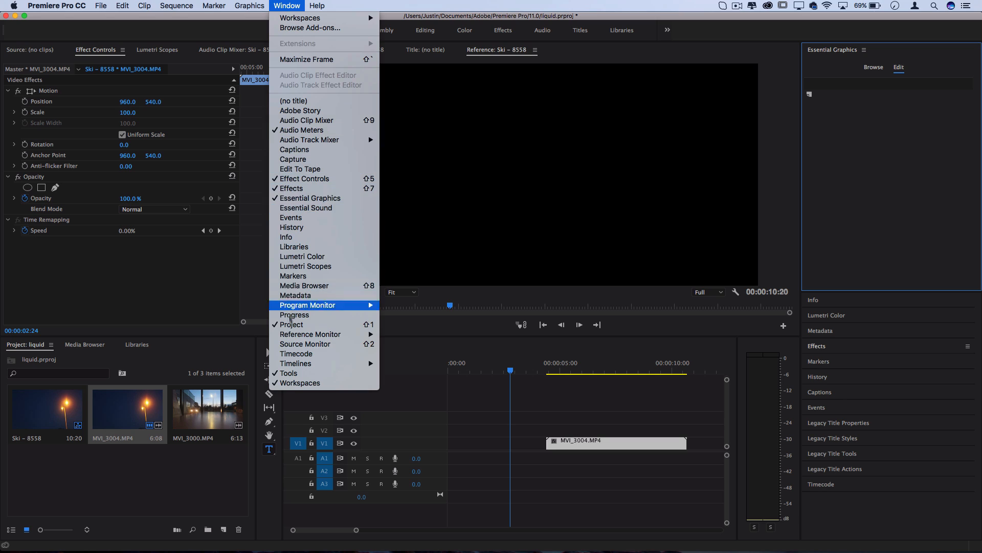
{"action": "mouse_move", "coordinate": [309, 197]}
{"action": "type", "text": "S"}
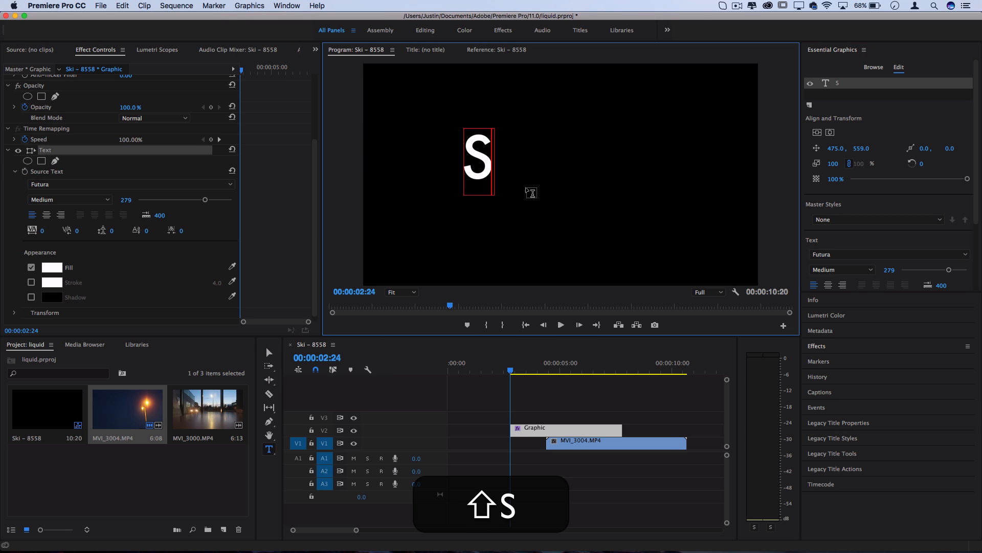
Create a white STROBE title in Futura and reduce its font size to 240.
{"action": "type", "text": "TROBE"}
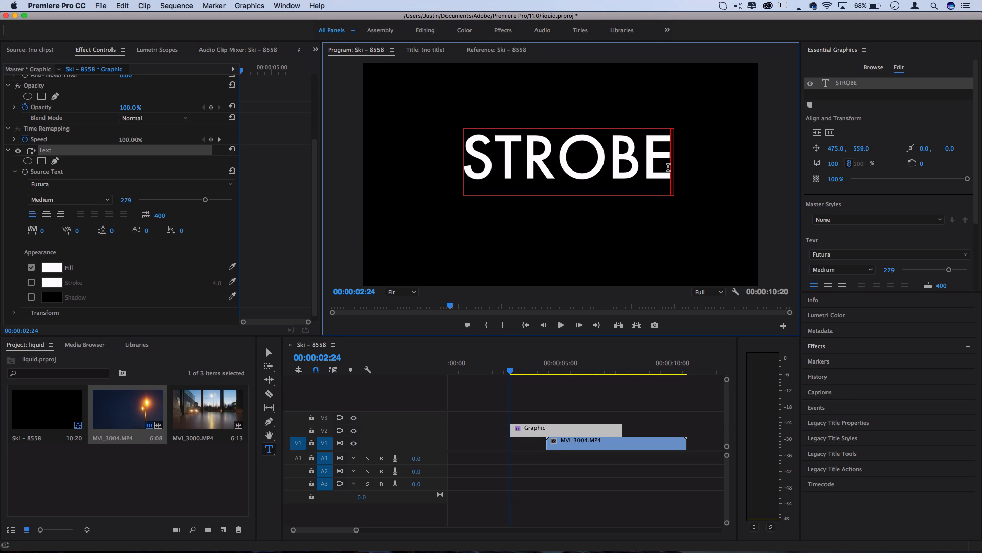
{"action": "mouse_move", "coordinate": [56, 183]}
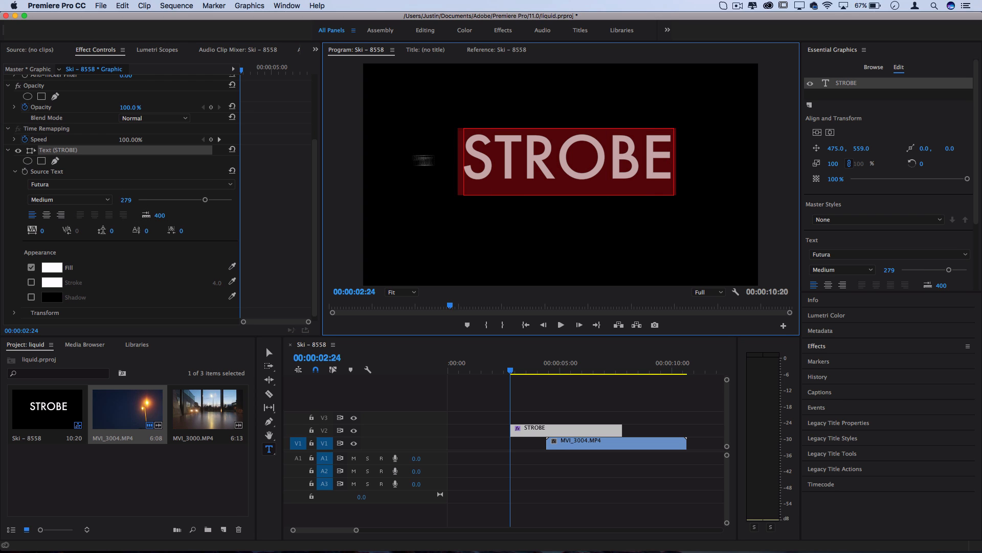
{"action": "left_click_drag", "start_coordinate": [205, 199], "coordinate": [191, 200]}
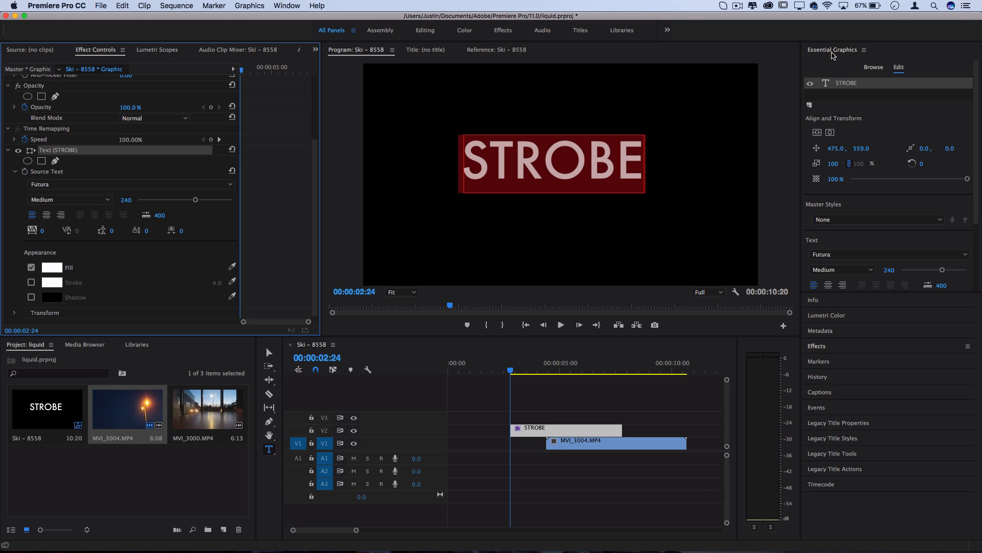
{"action": "left_click", "coordinate": [830, 132]}
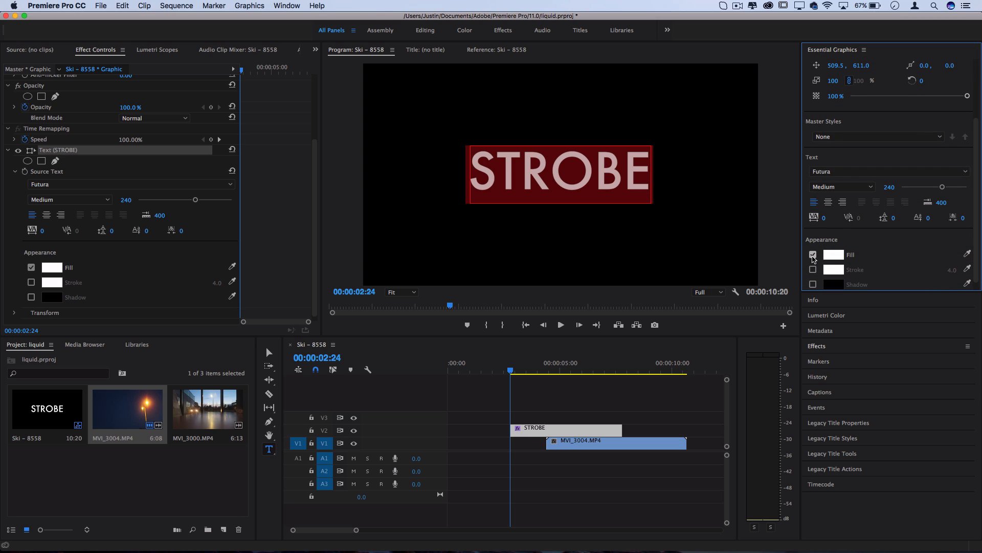
Turn off the title's solid fill so STROBE shows as an outline only.
{"action": "left_click", "coordinate": [814, 255]}
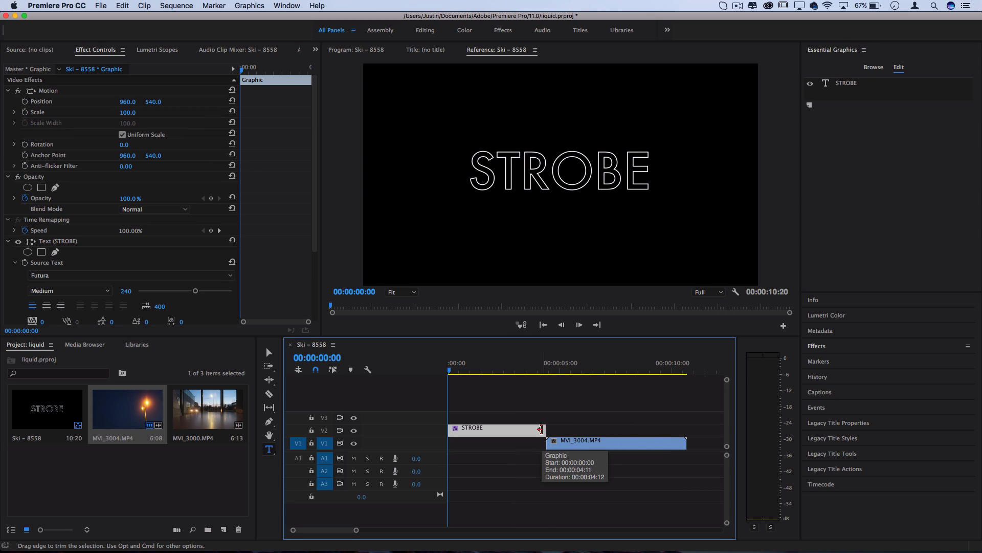
Apply the Strobe Light effect to the STROBE clip and enable Strobe Color animation.
{"action": "left_click", "coordinate": [816, 345]}
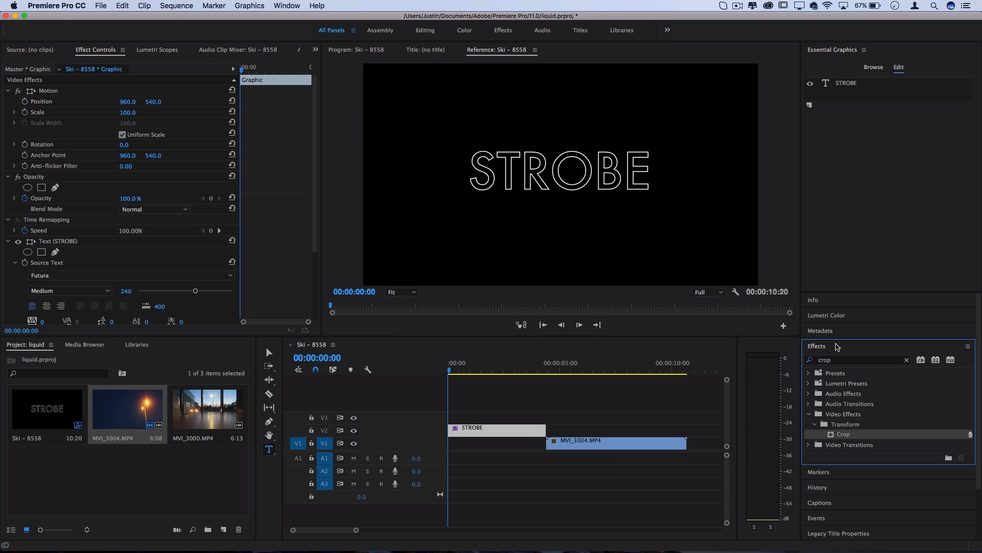
{"action": "type", "text": "strobe"}
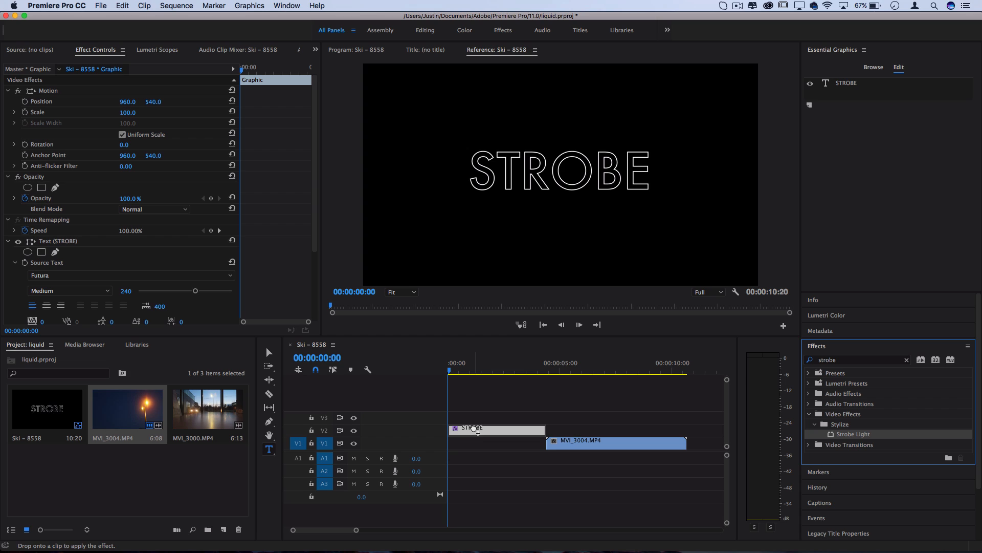
{"action": "left_click", "coordinate": [498, 428]}
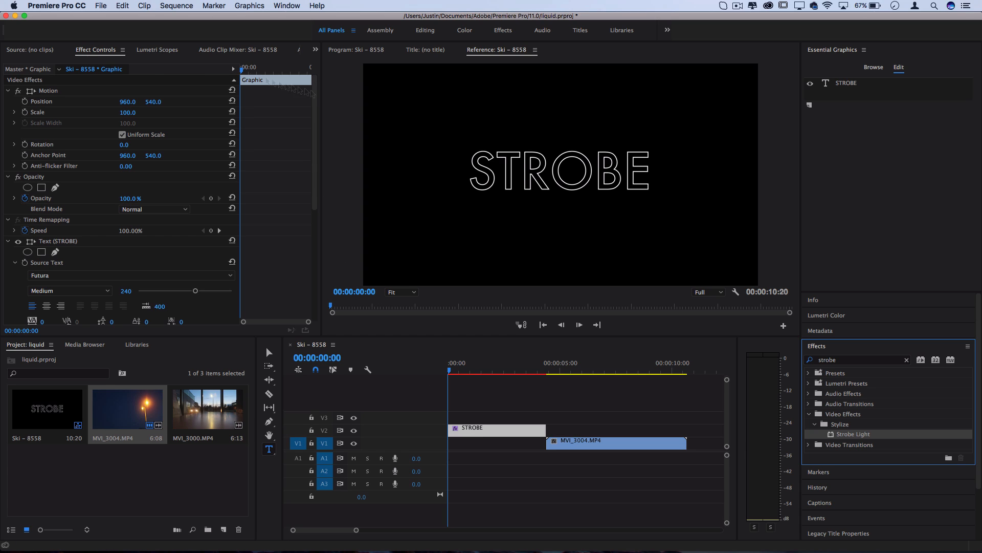
{"action": "scroll", "scroll_direction": "down", "scroll_amount": 3}
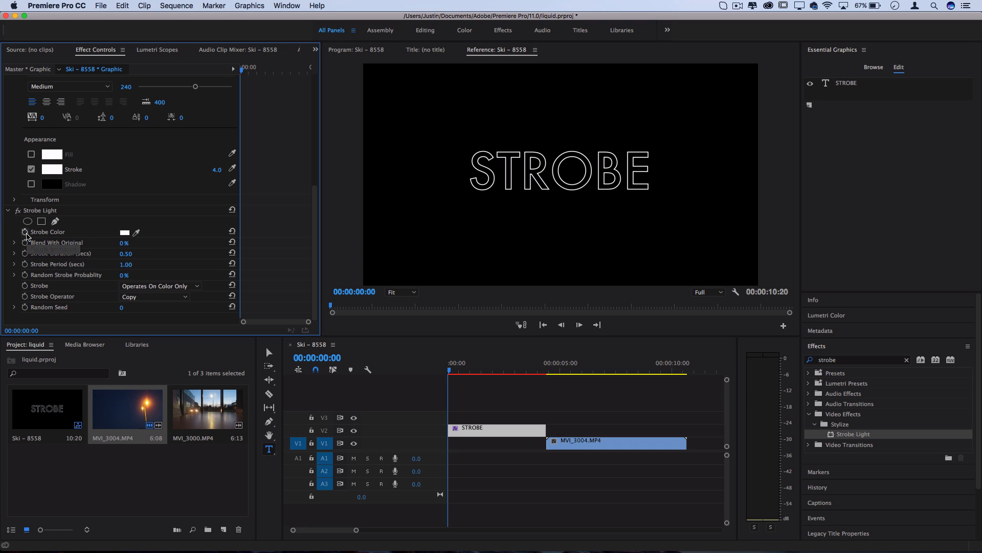
{"action": "left_click", "coordinate": [47, 232]}
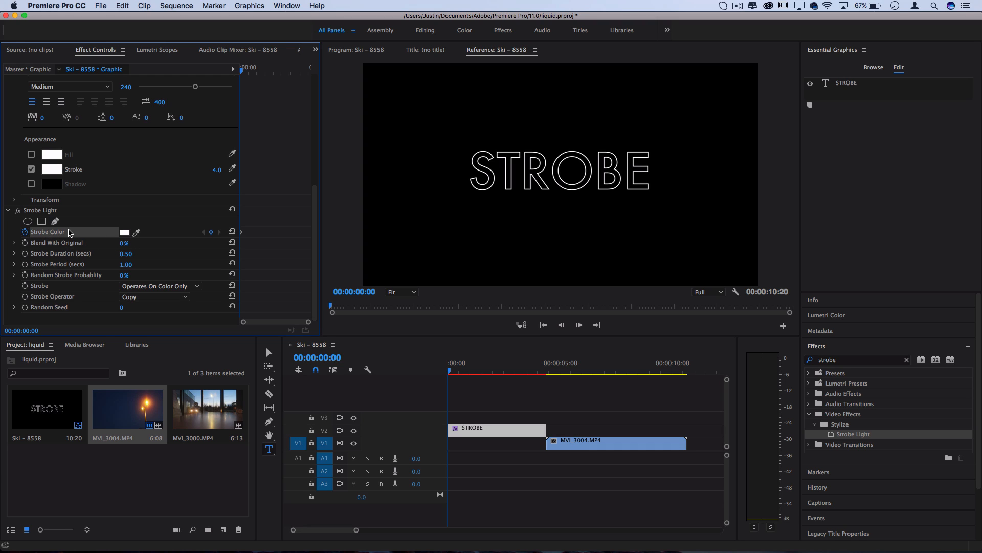
{"action": "mouse_move", "coordinate": [247, 243]}
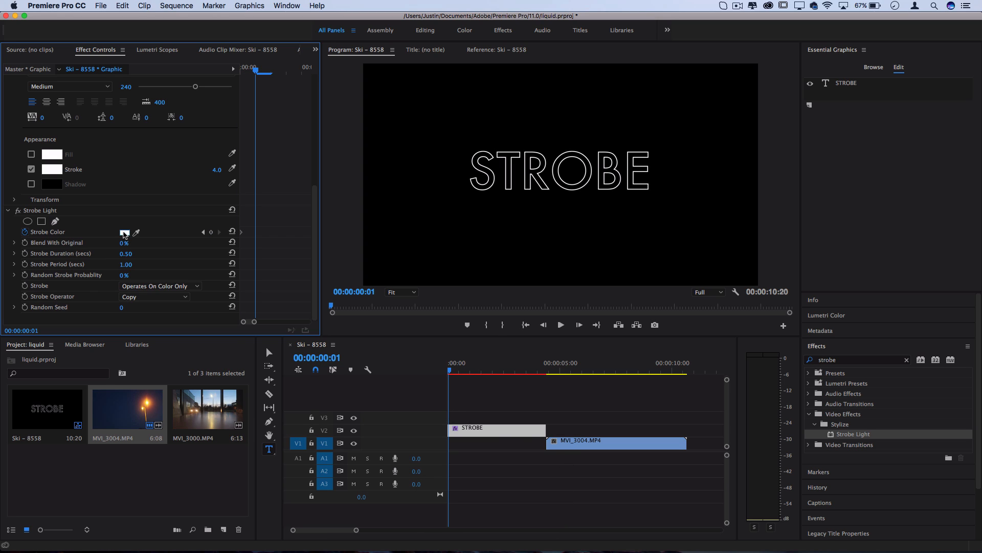
Set one-frame-apart strobe colour keyframes of red, magenta, blue, green and cyan.
{"action": "left_click", "coordinate": [124, 232]}
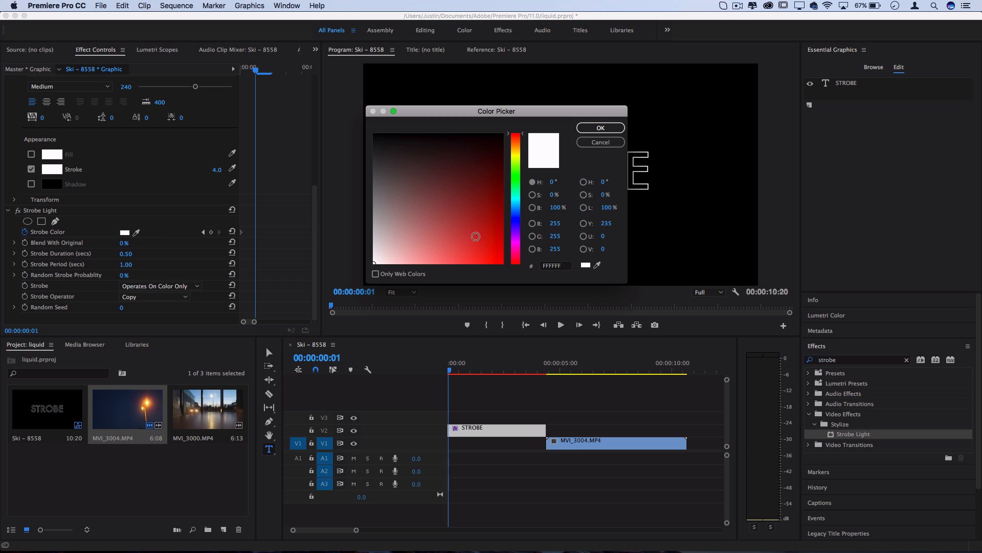
{"action": "left_click", "coordinate": [599, 128]}
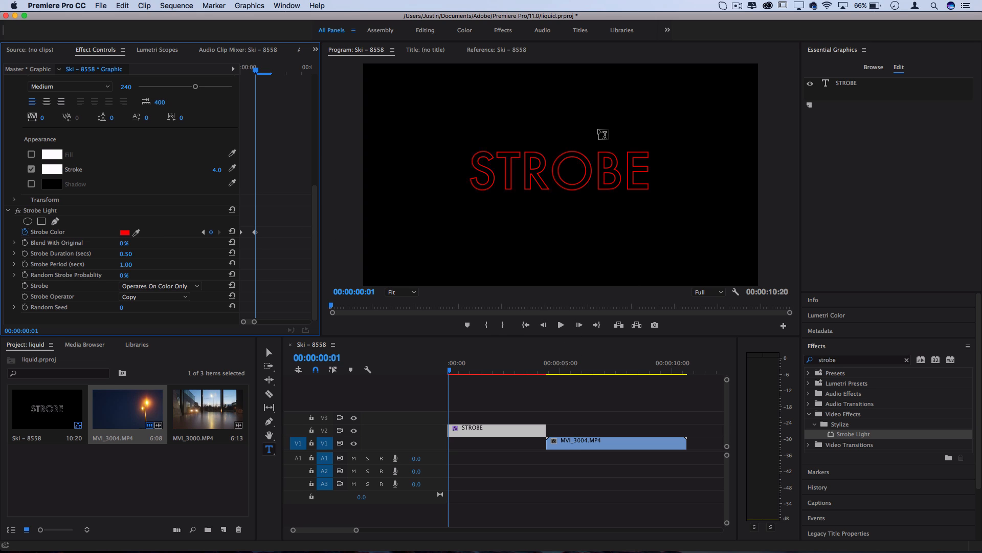
{"action": "left_click", "coordinate": [124, 232]}
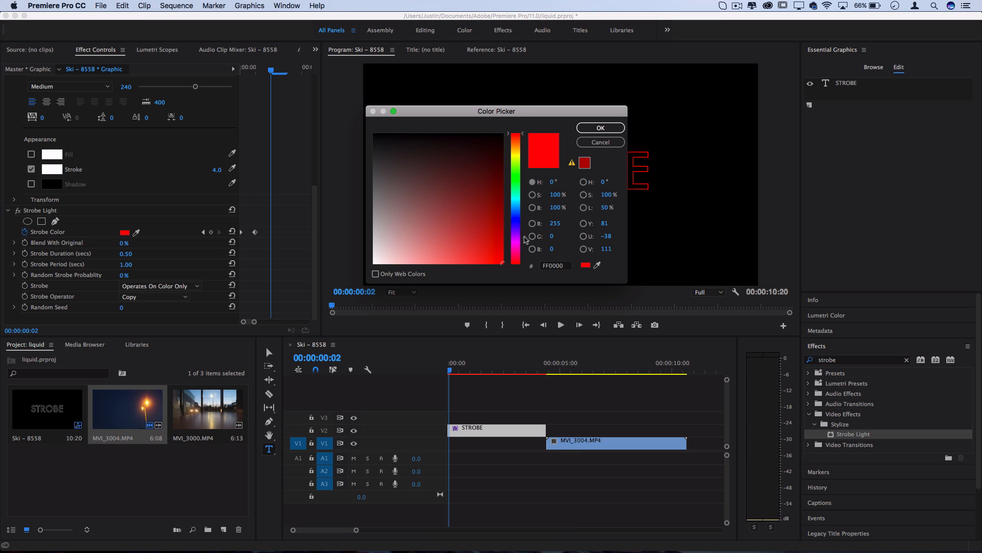
{"action": "left_click", "coordinate": [599, 127]}
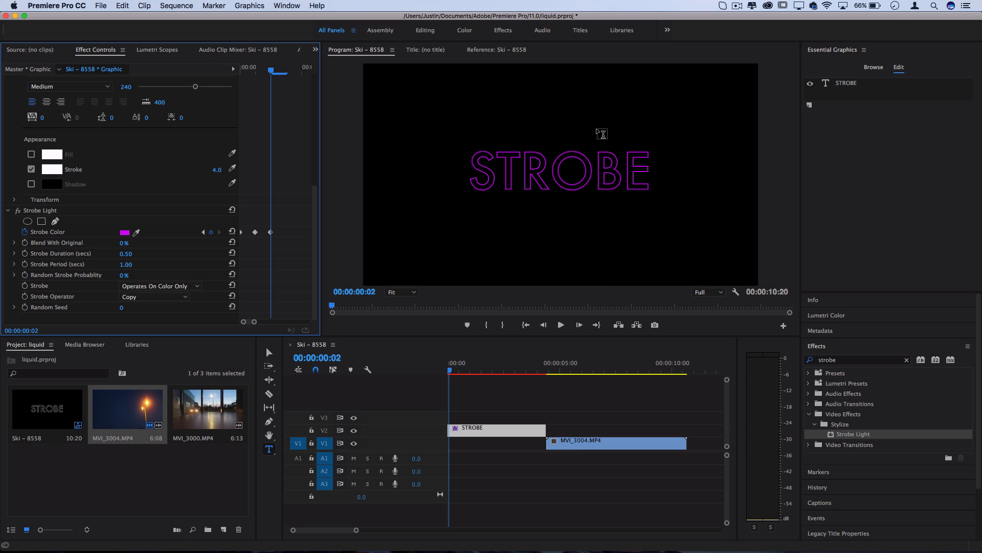
{"action": "left_click", "coordinate": [117, 232]}
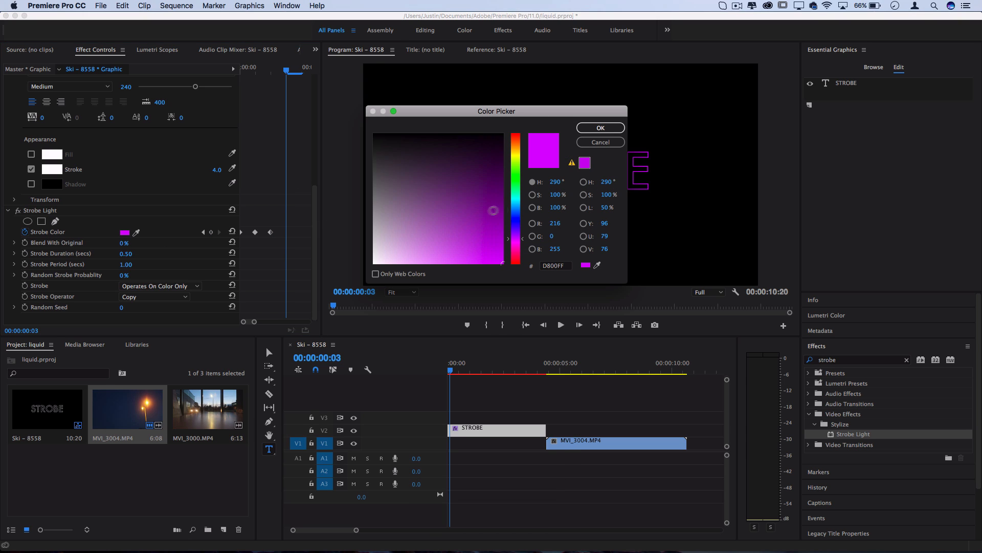
{"action": "left_click", "coordinate": [599, 128]}
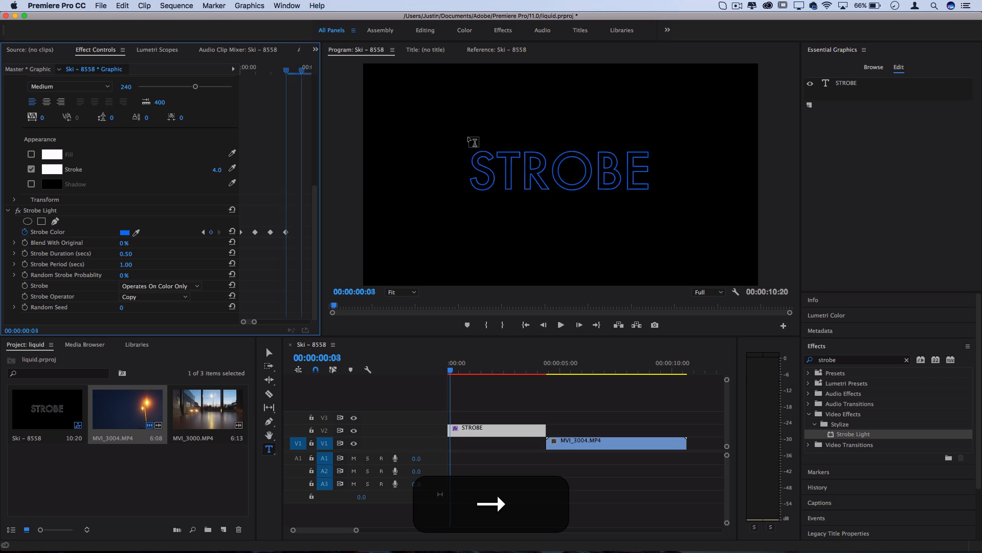
{"action": "left_click", "coordinate": [126, 232]}
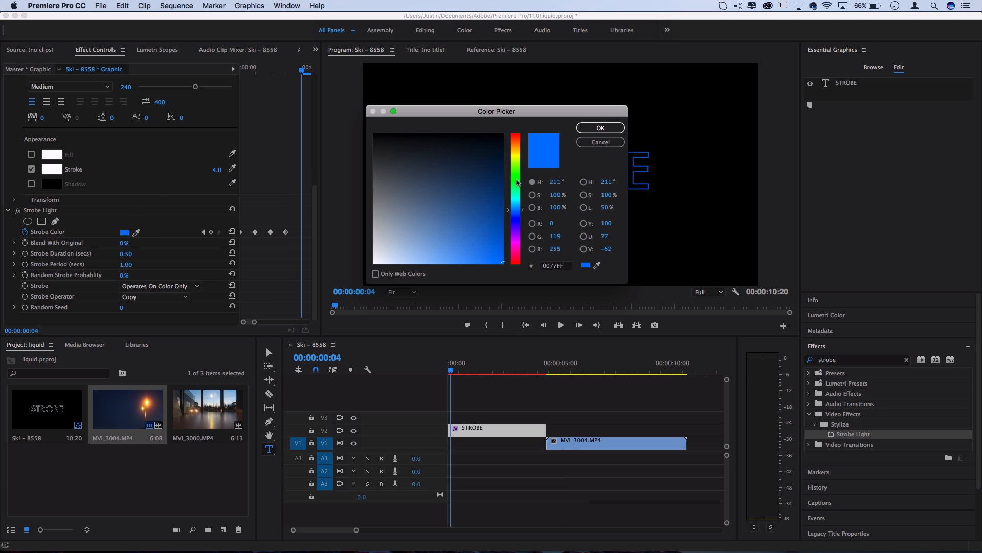
{"action": "left_click", "coordinate": [598, 128]}
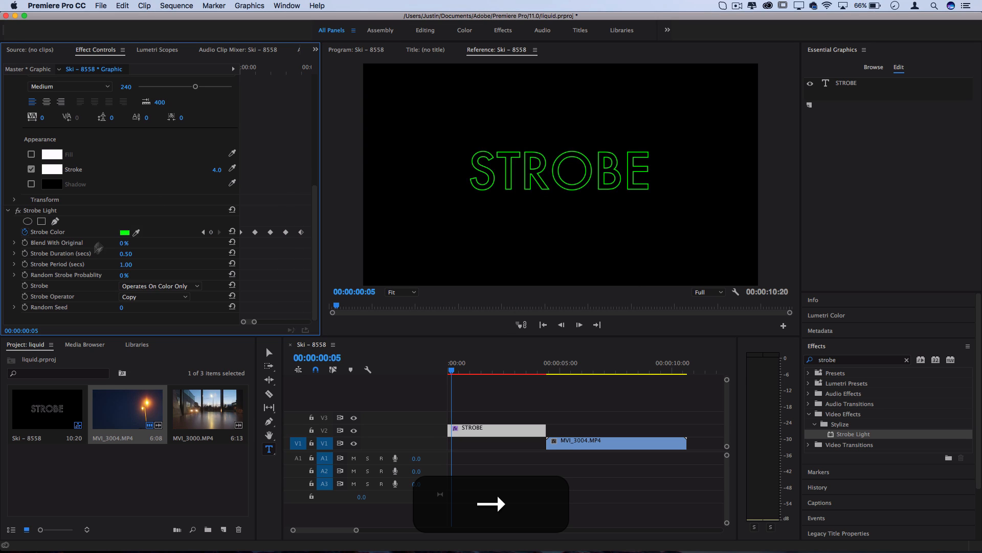
{"action": "left_click", "coordinate": [125, 233]}
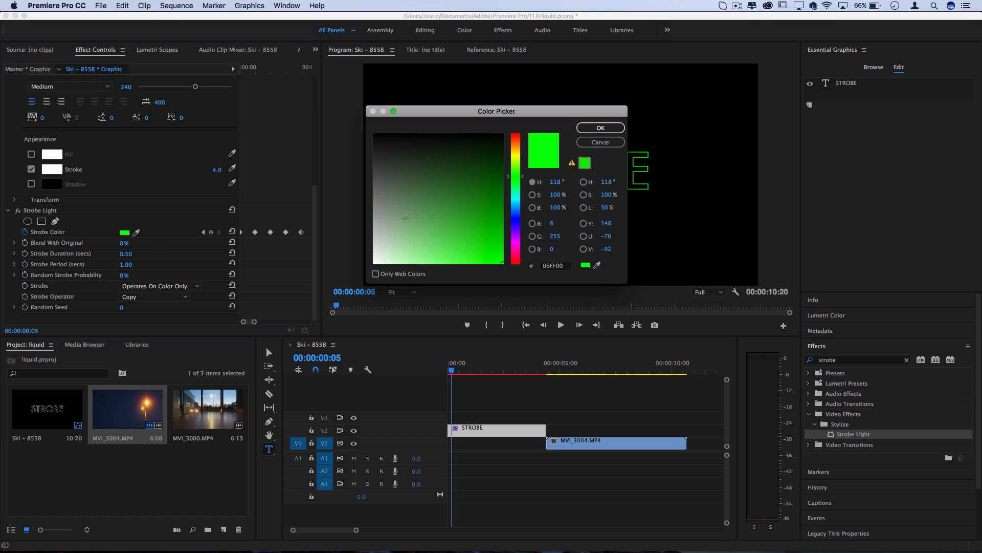
{"action": "left_click", "coordinate": [599, 128]}
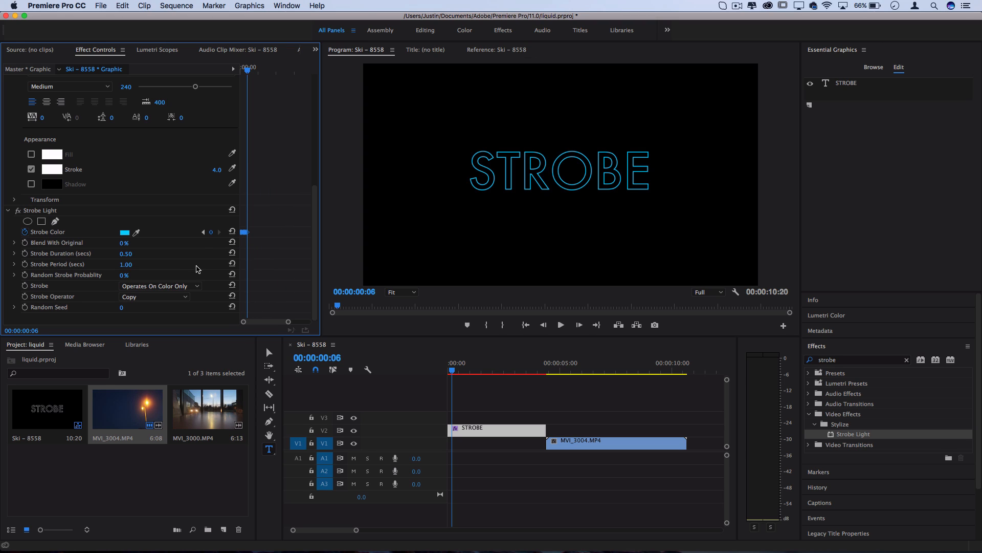
Extend the colour keyframes along the title so STROBE flashes from white to blue.
{"action": "key", "text": "cmd+c"}
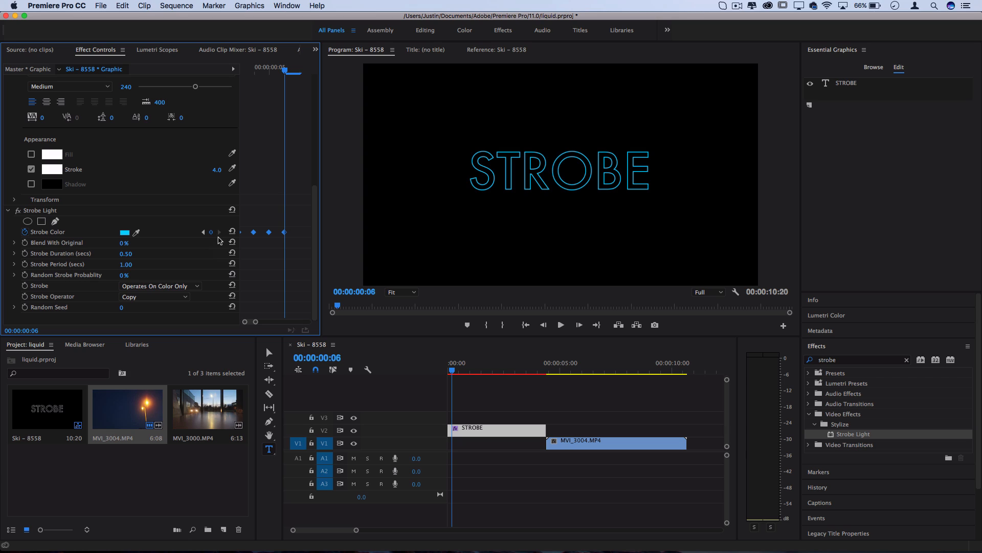
{"action": "key", "text": "Right"}
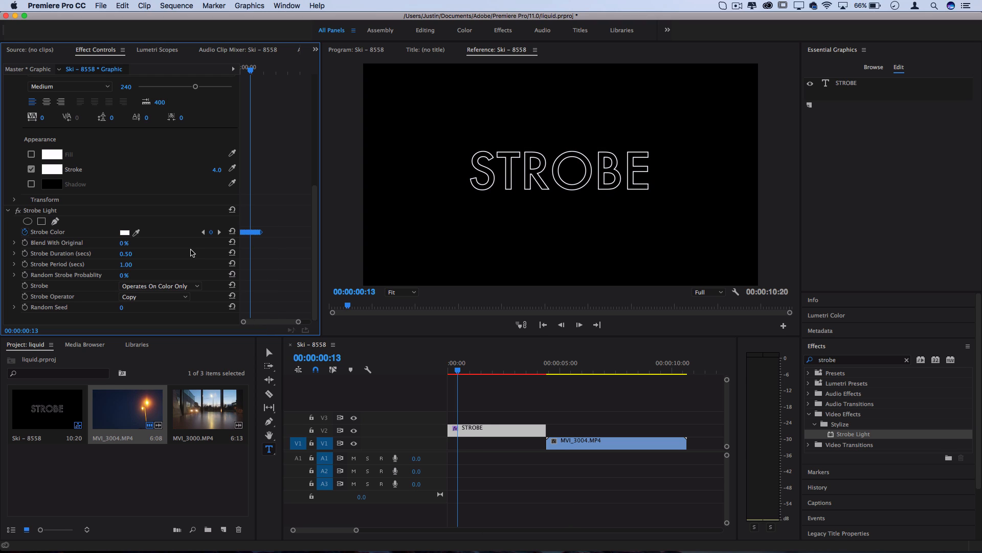
{"action": "key", "text": "cmd+c"}
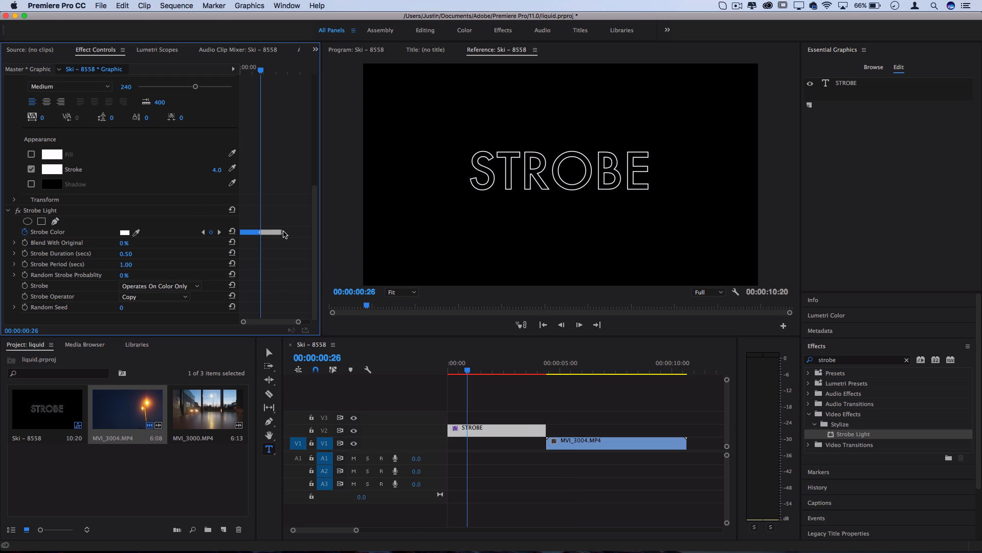
{"action": "key", "text": "cmd+c"}
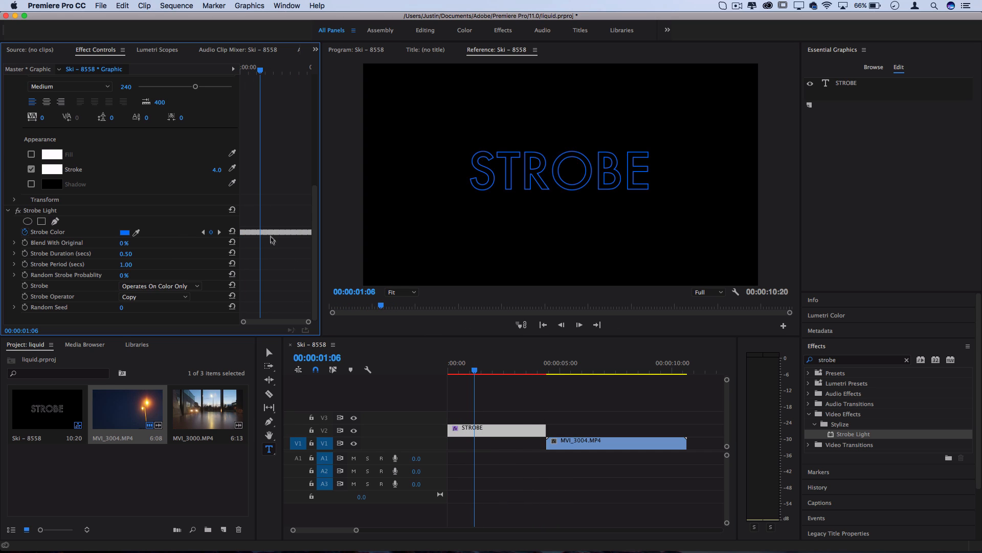
{"action": "left_click", "coordinate": [40, 210]}
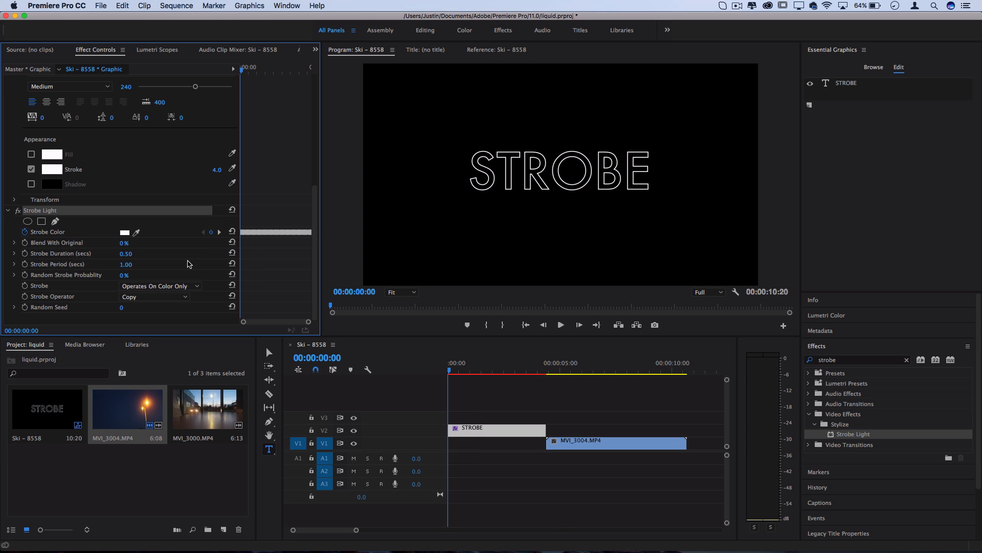
Set Strobe Duration to 0.10 seconds and the Strobe Operator to Multiply.
{"action": "left_click", "coordinate": [560, 324]}
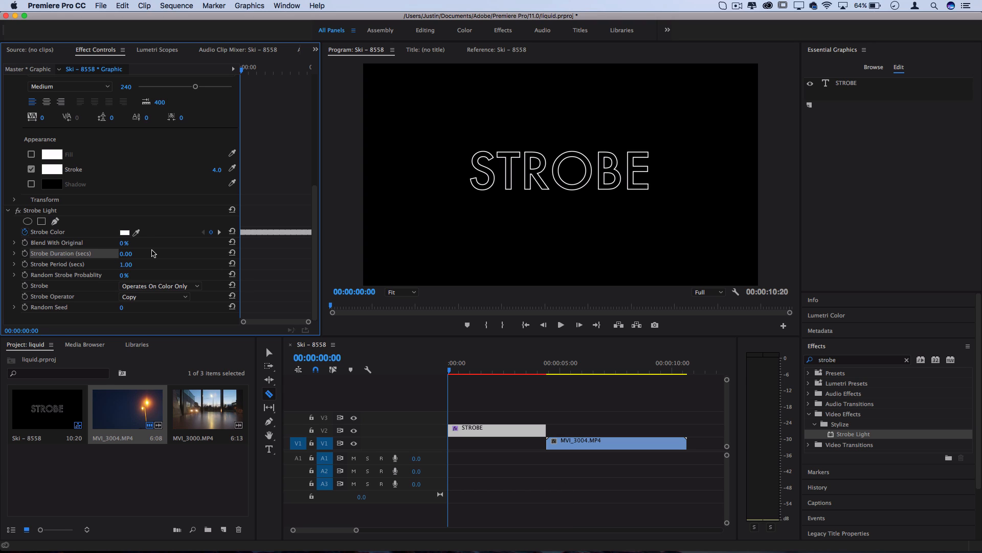
{"action": "mouse_move", "coordinate": [193, 238]}
{"action": "type", "text": "2"}
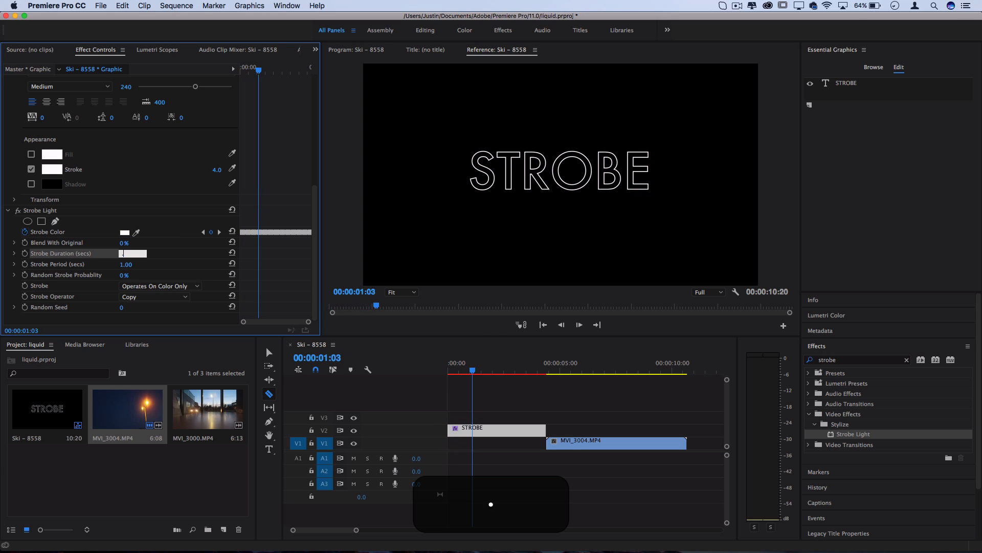
{"action": "type", "text": "0.10"}
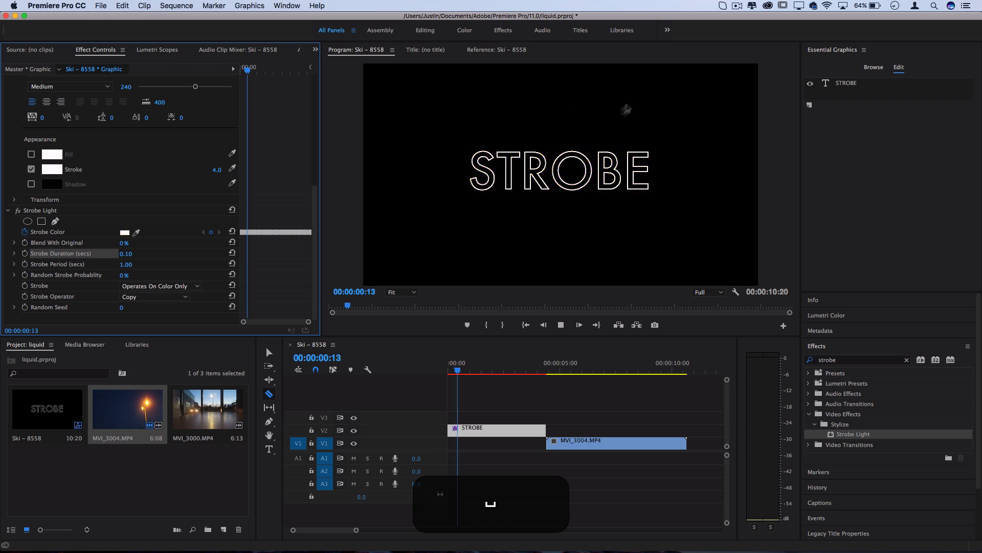
{"action": "left_click", "coordinate": [542, 324]}
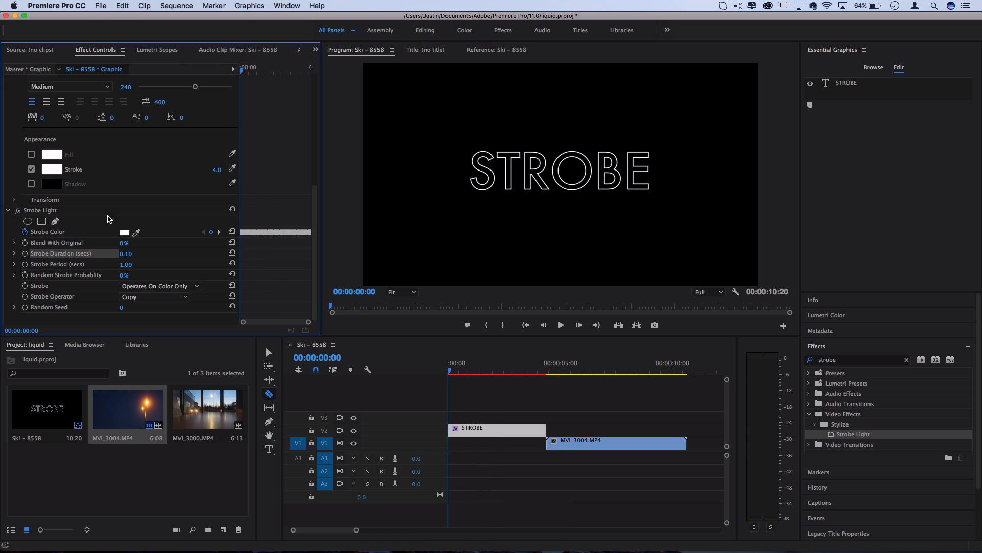
{"action": "mouse_move", "coordinate": [66, 305]}
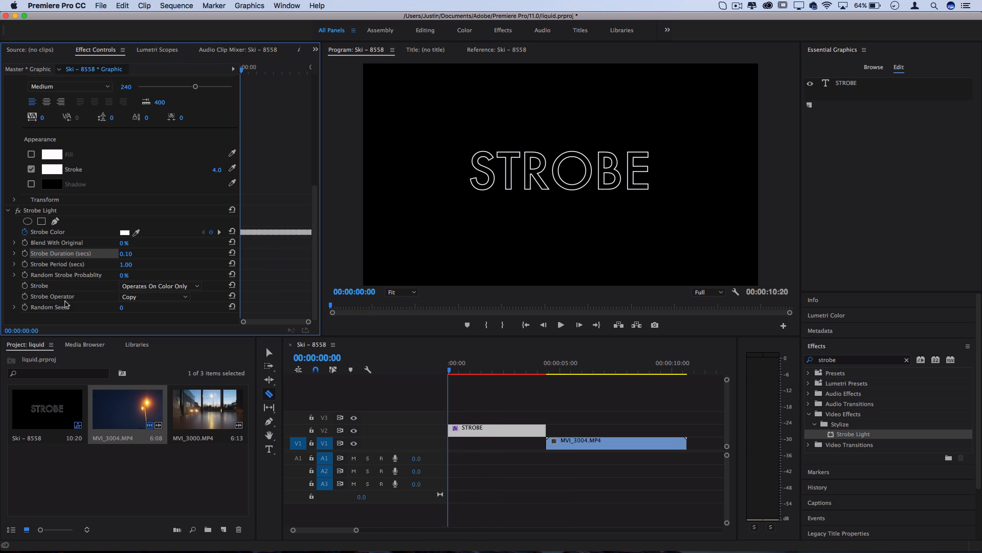
{"action": "left_click", "coordinate": [154, 297]}
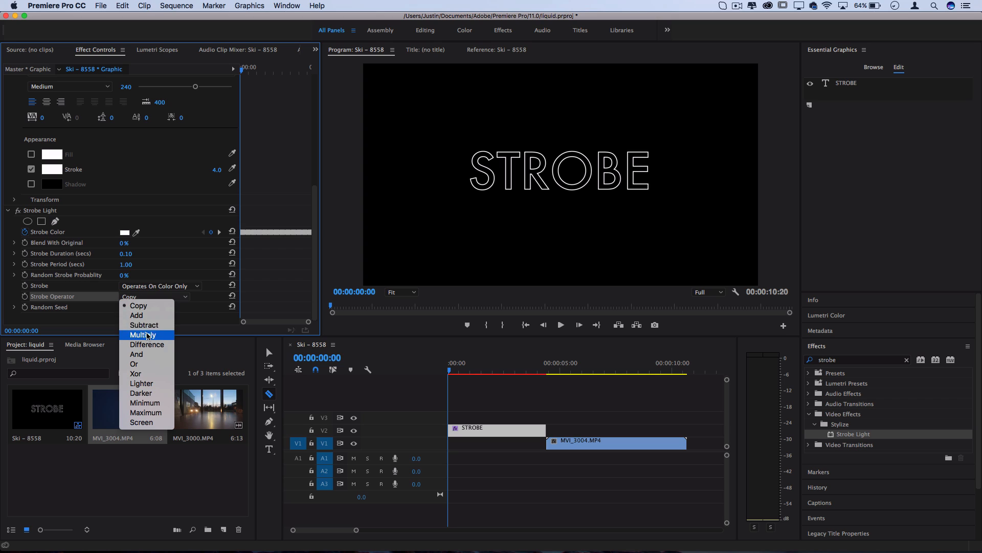
{"action": "left_click", "coordinate": [142, 333]}
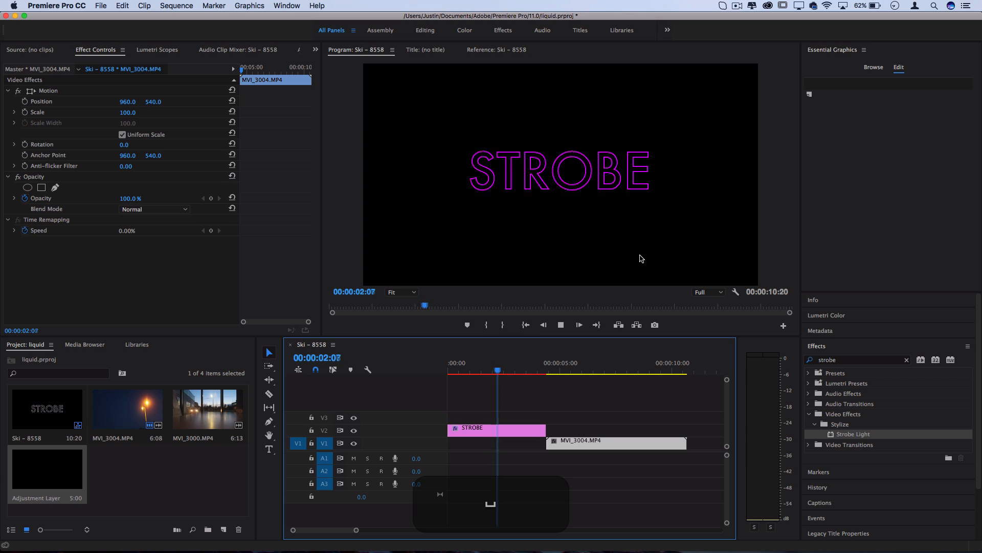
Apply Black & White to the street-light clip and search the effects for noise.
{"action": "left_click", "coordinate": [594, 362]}
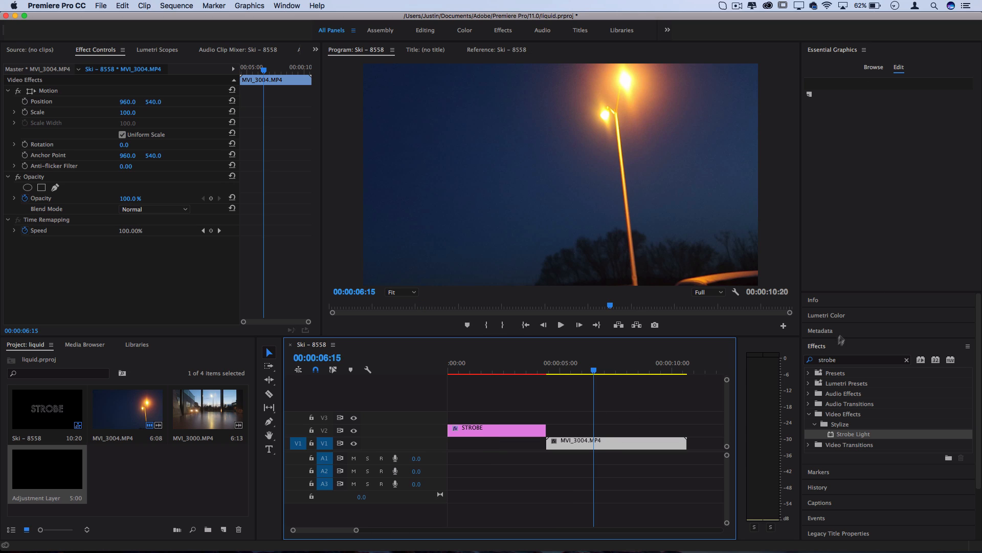
{"action": "type", "text": "black"}
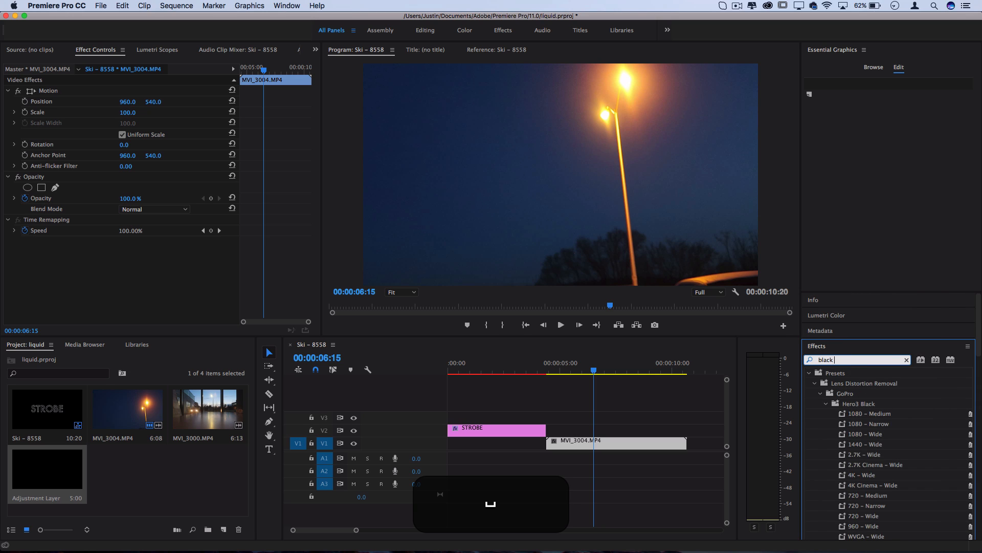
{"action": "type", "text": "white"}
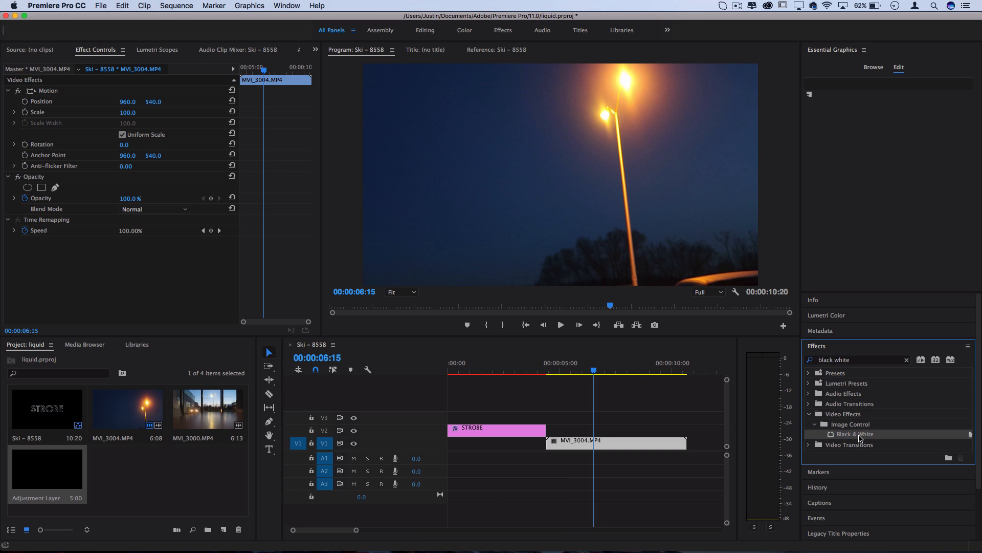
{"action": "double_click", "coordinate": [853, 434]}
{"action": "type", "text": "n"}
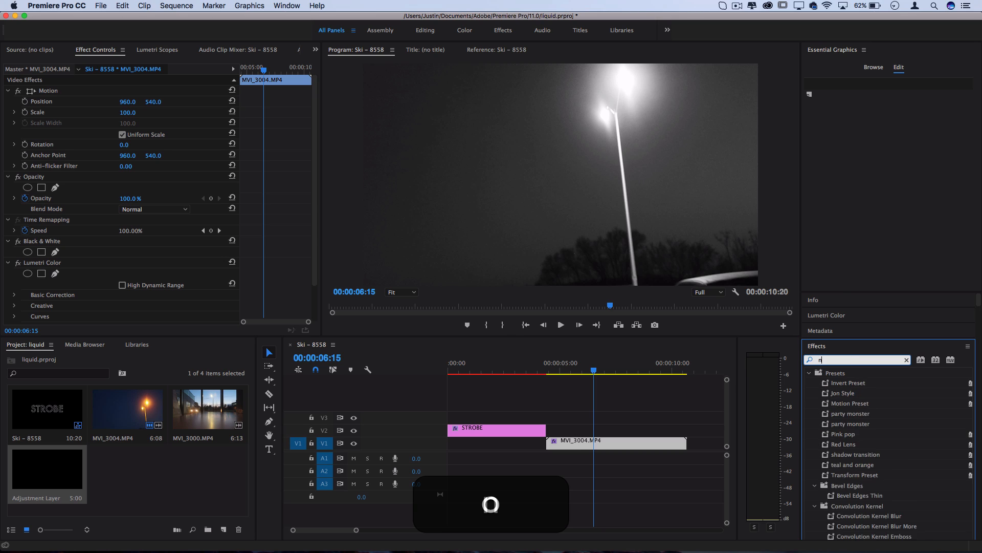
{"action": "type", "text": "oise"}
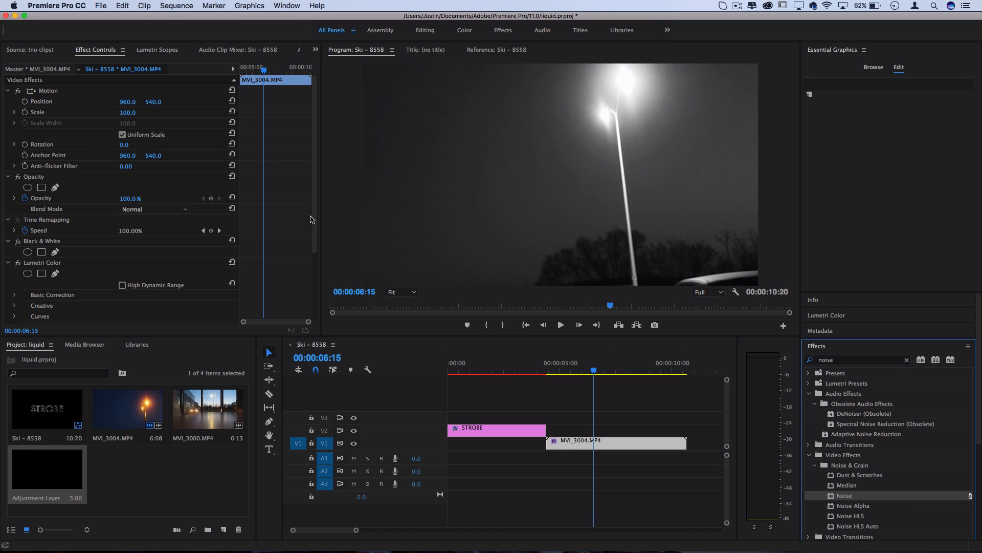
Add 16% Noise to MVI_3004.MP4 and paste the title's Strobe Light effect onto it.
{"action": "left_click", "coordinate": [495, 428]}
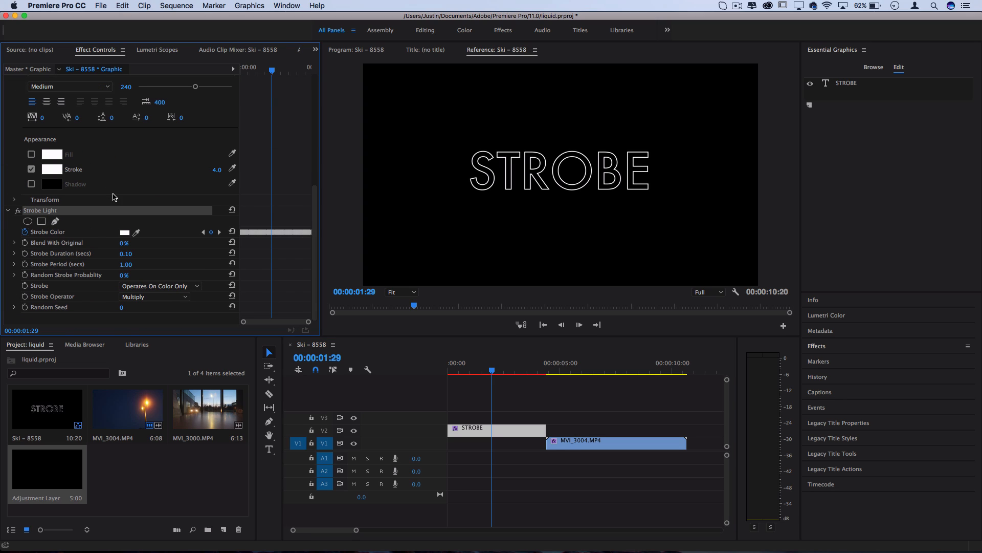
{"action": "key", "text": "cmd+c"}
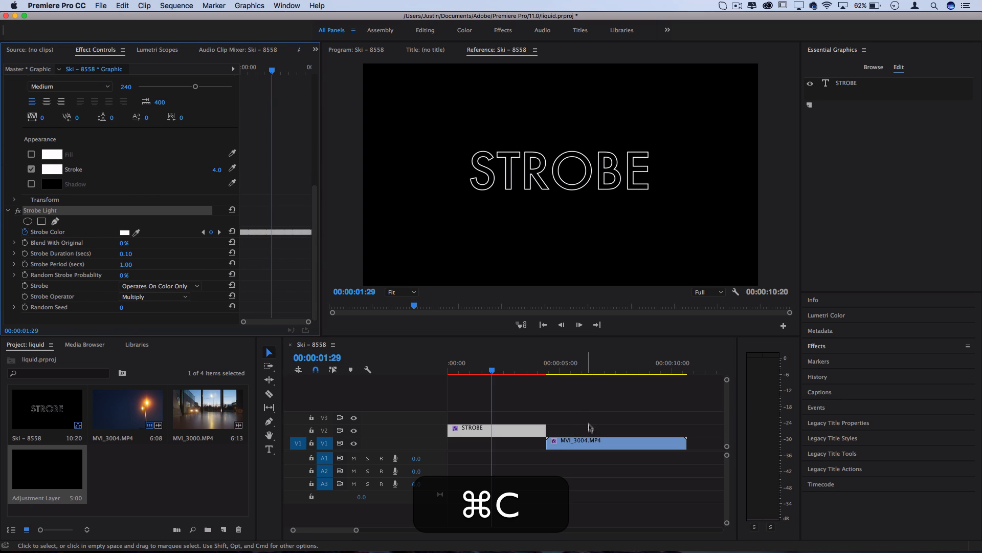
{"action": "left_click", "coordinate": [617, 442]}
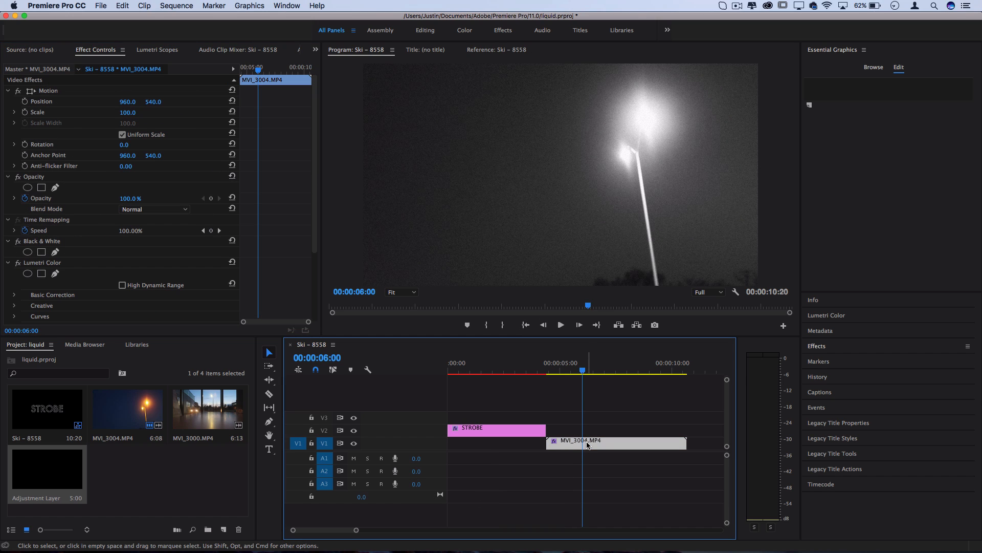
{"action": "key", "text": "cmd+v"}
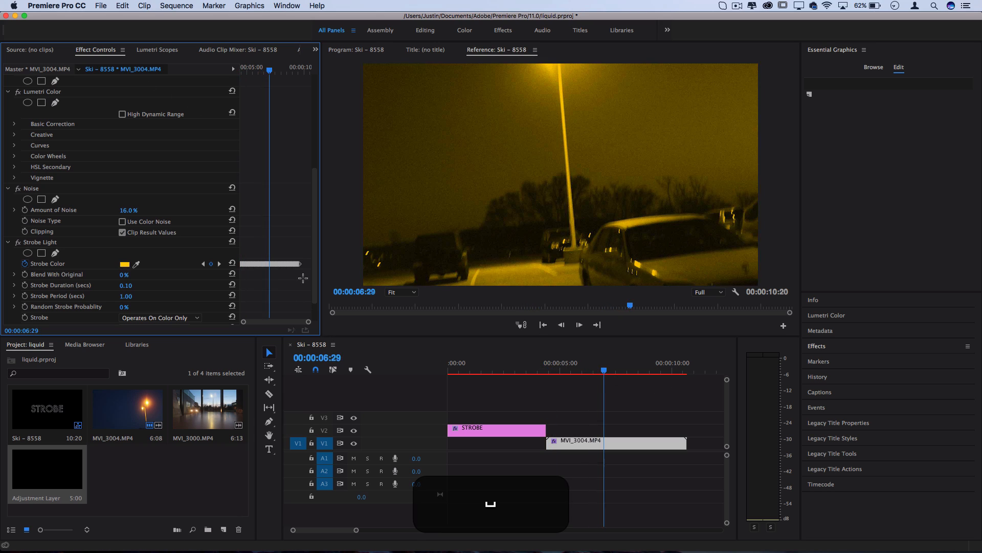
{"action": "key", "text": "cmd+c"}
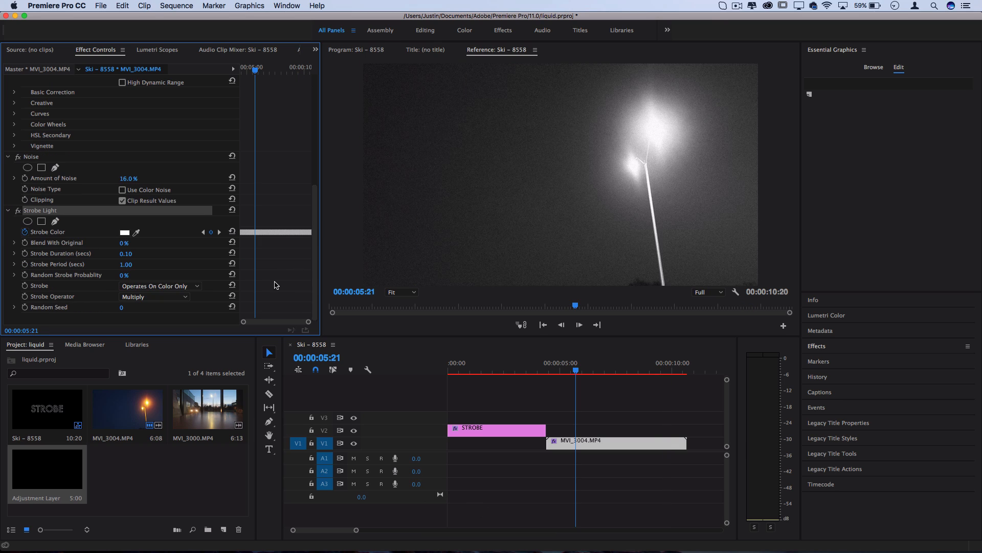
Save the strobe effect as Strobe Light Preset anchored to the in point and reveal it under Presets.
{"action": "right_click", "coordinate": [40, 210]}
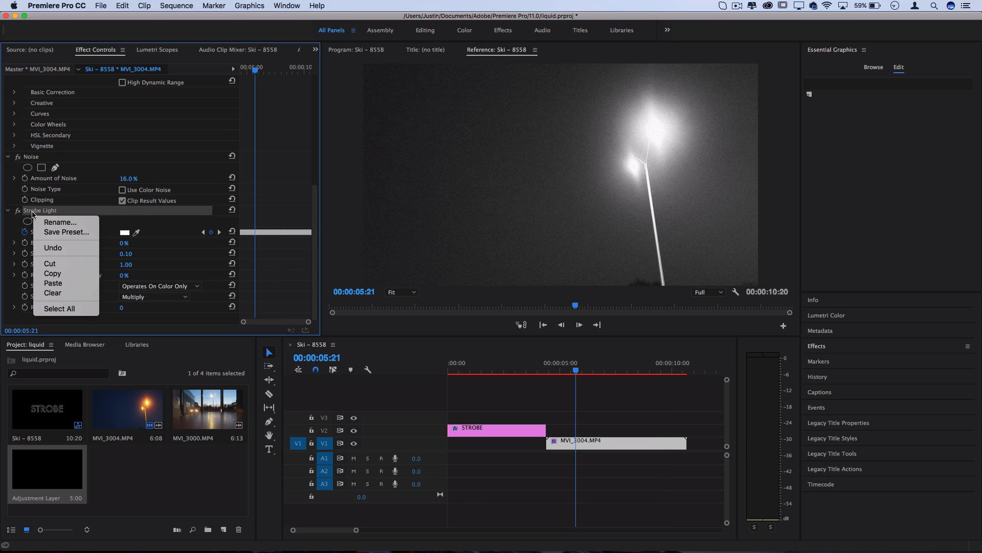
{"action": "left_click", "coordinate": [66, 231]}
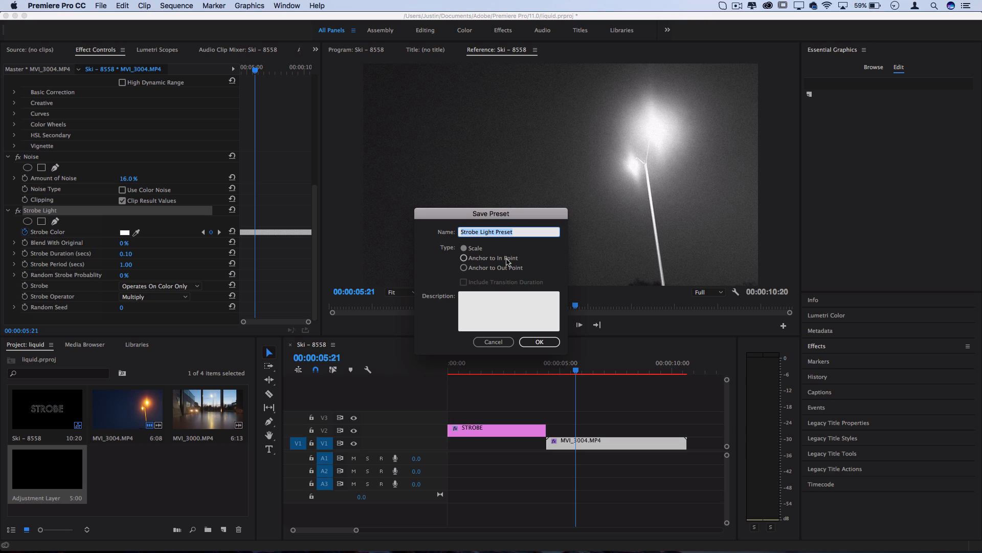
{"action": "left_click", "coordinate": [464, 258]}
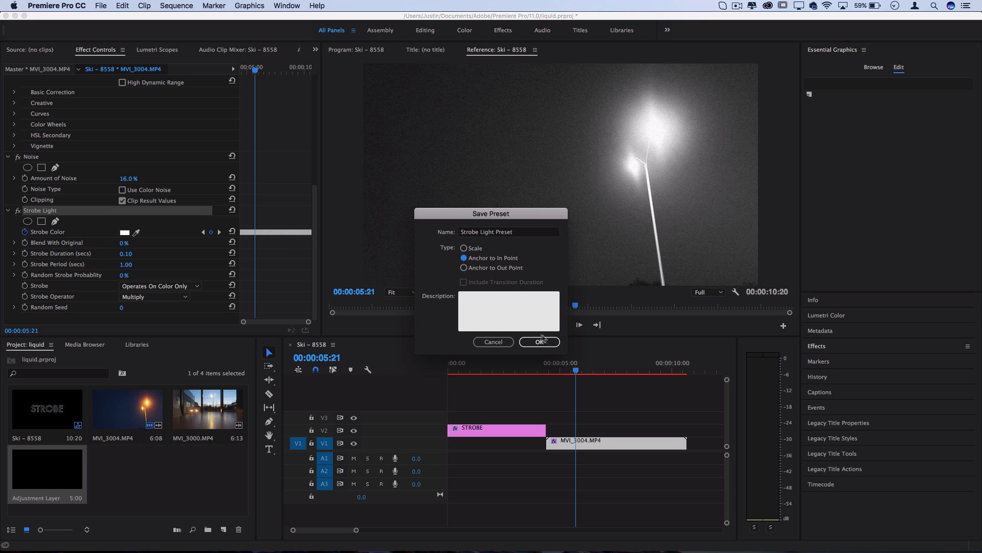
{"action": "left_click", "coordinate": [540, 341]}
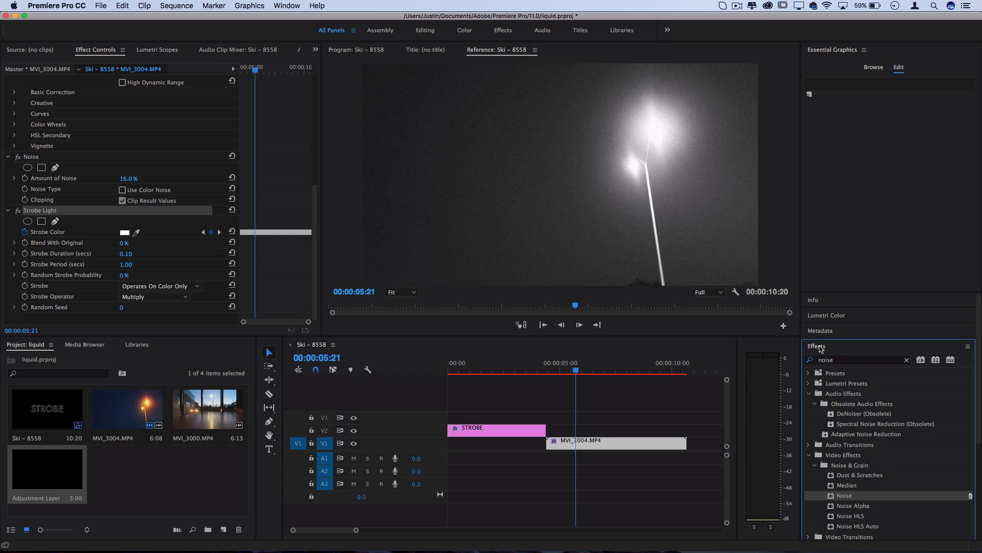
{"action": "left_click", "coordinate": [814, 372]}
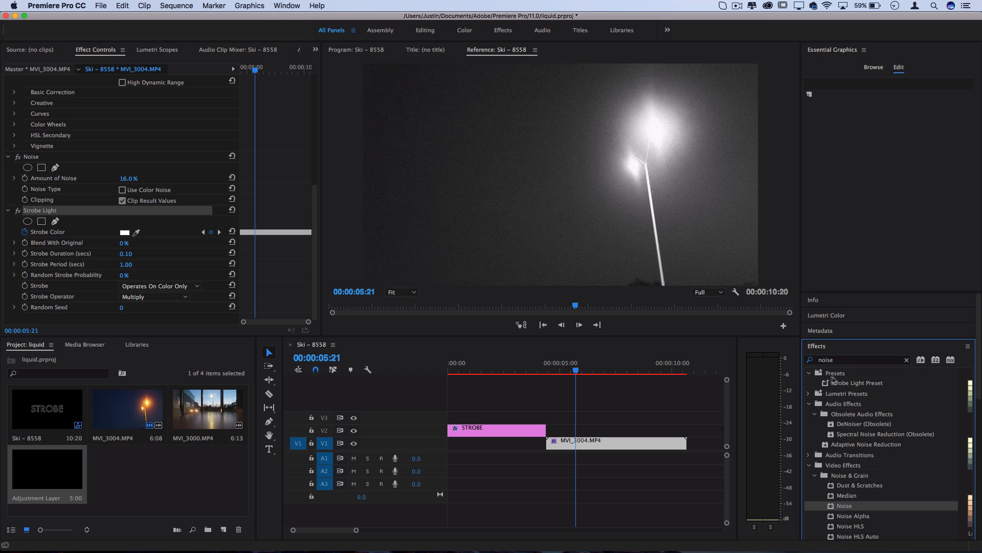